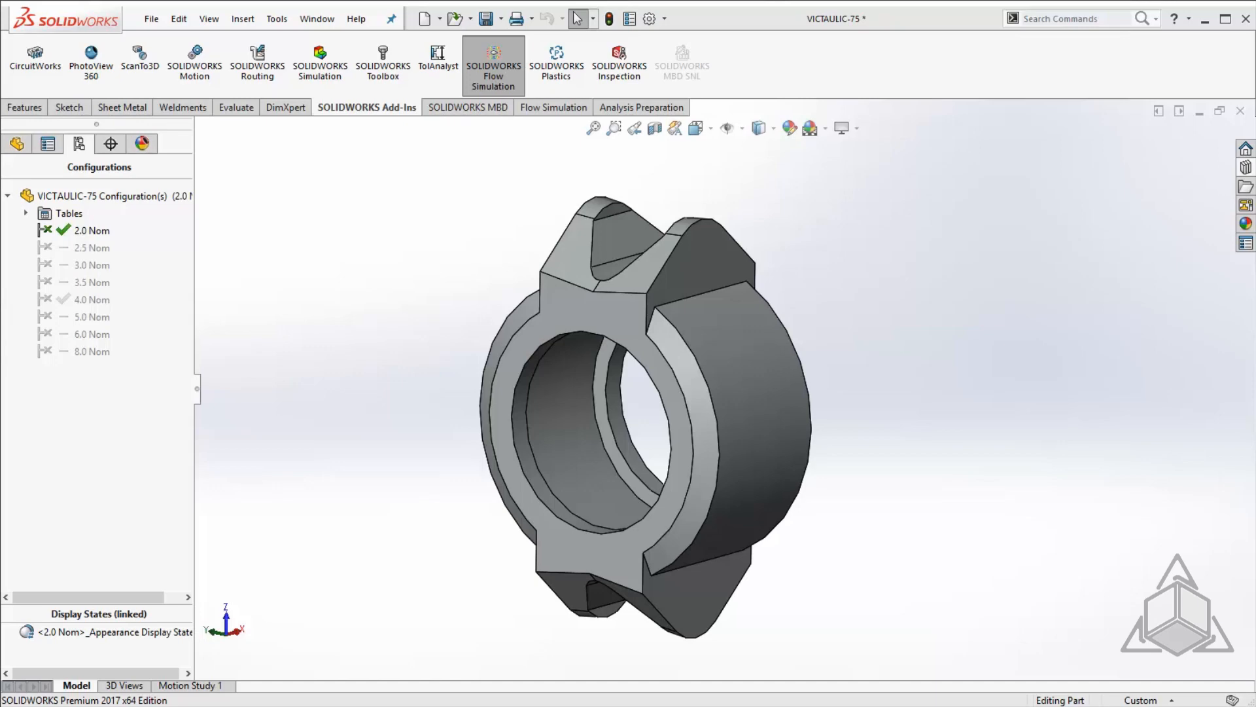
pyautogui.moveTo(288, 312)
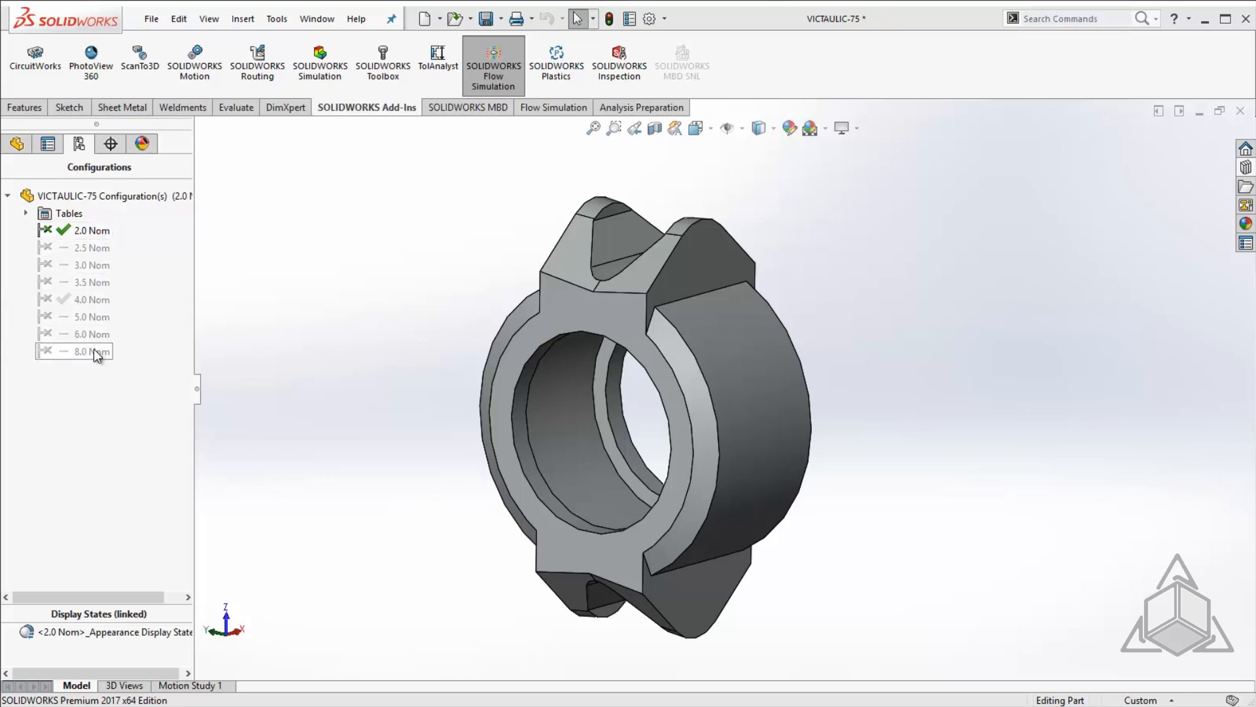
# Step: Activate the 8.0 Nom configuration of VICTAULIC-75, showing the larger clamp ring
pyautogui.doubleClick(90, 351)
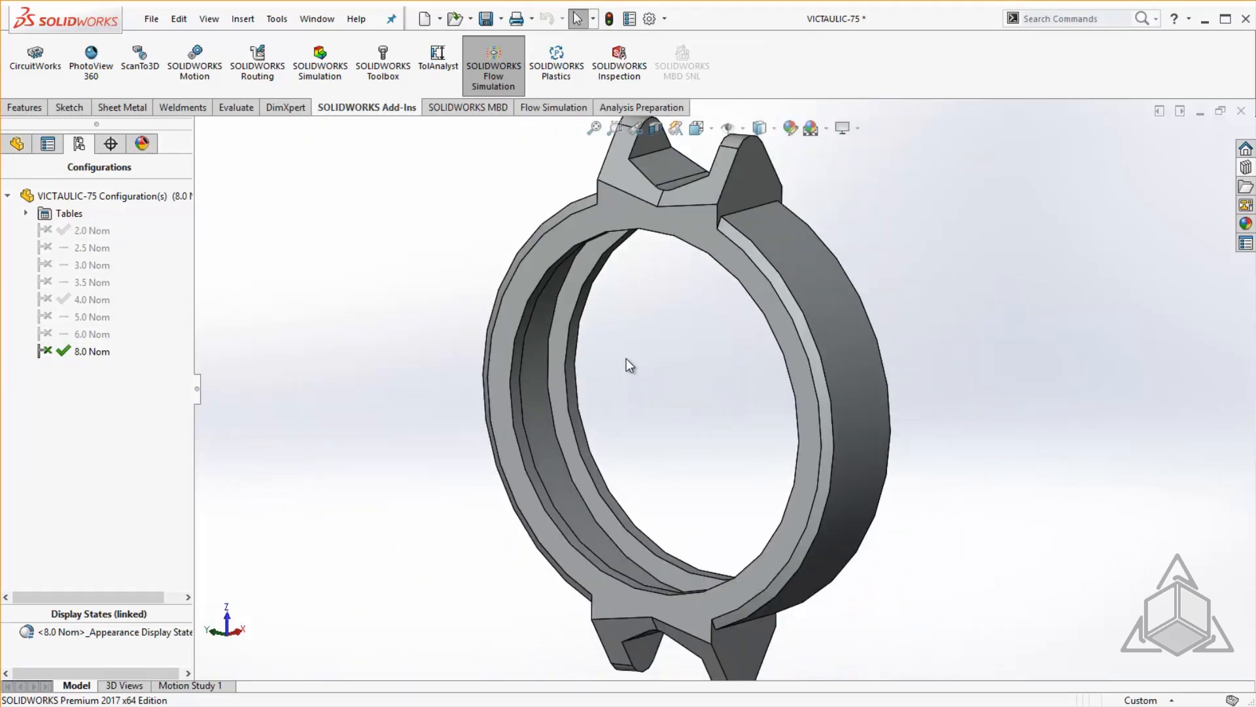
pyautogui.click(91, 351)
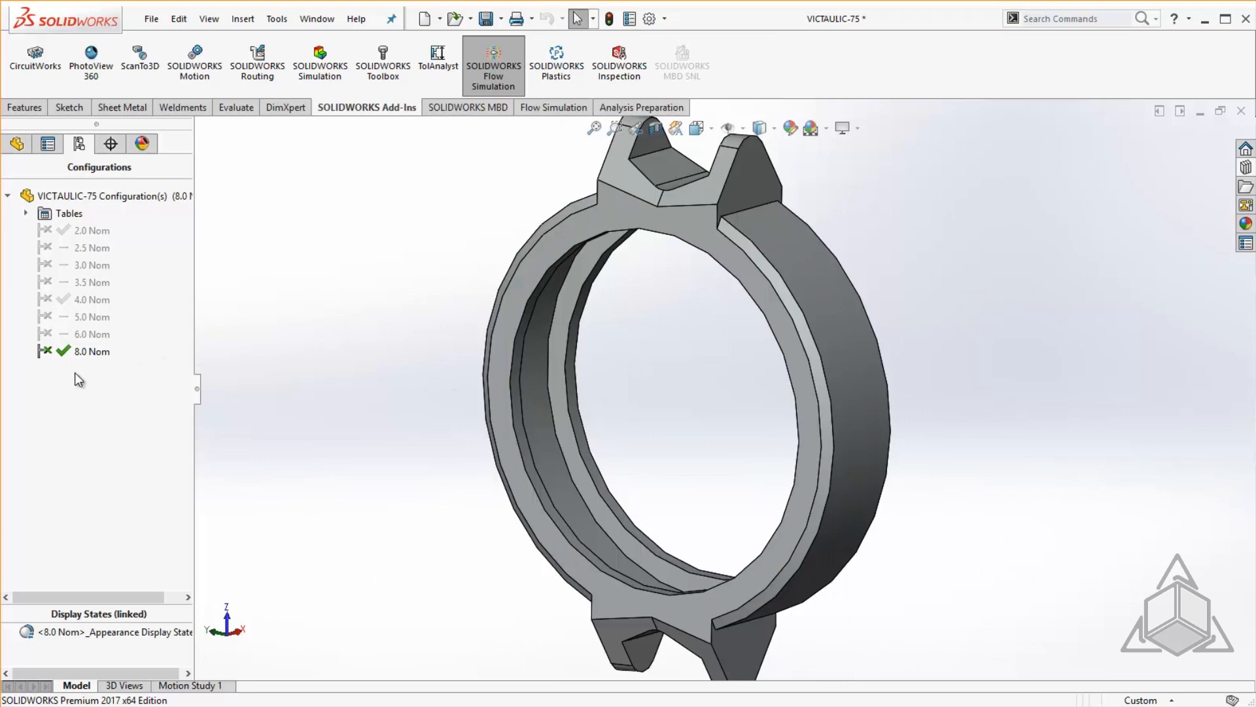
pyautogui.click(104, 194)
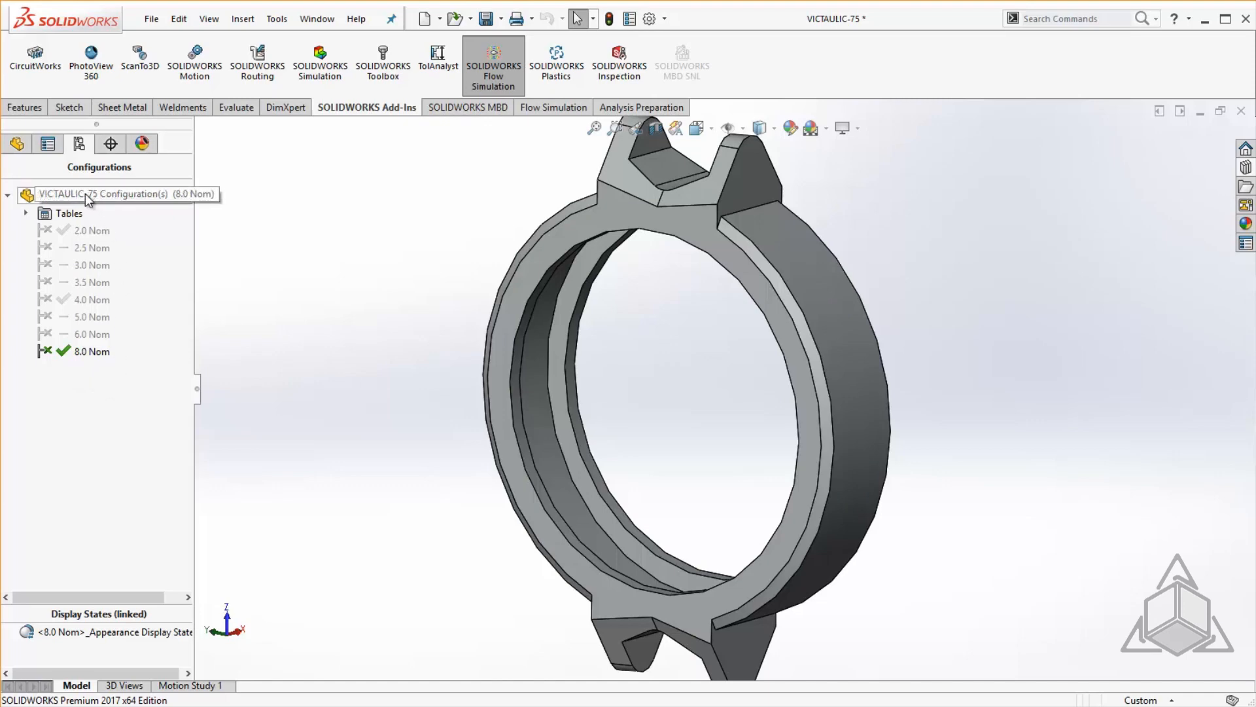
# Step: Rebuild all configurations from the top VICTAULIC-75 node in the ConfigurationManager
pyautogui.rightClick(72, 194)
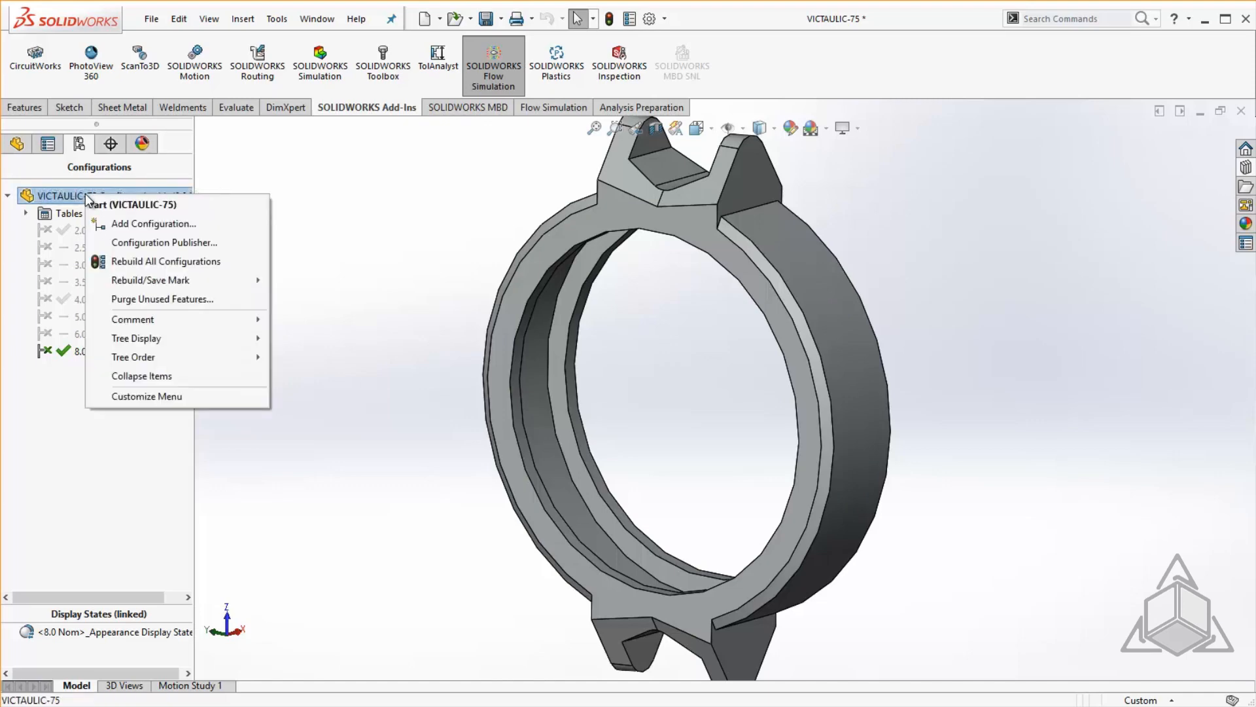
pyautogui.moveTo(165, 280)
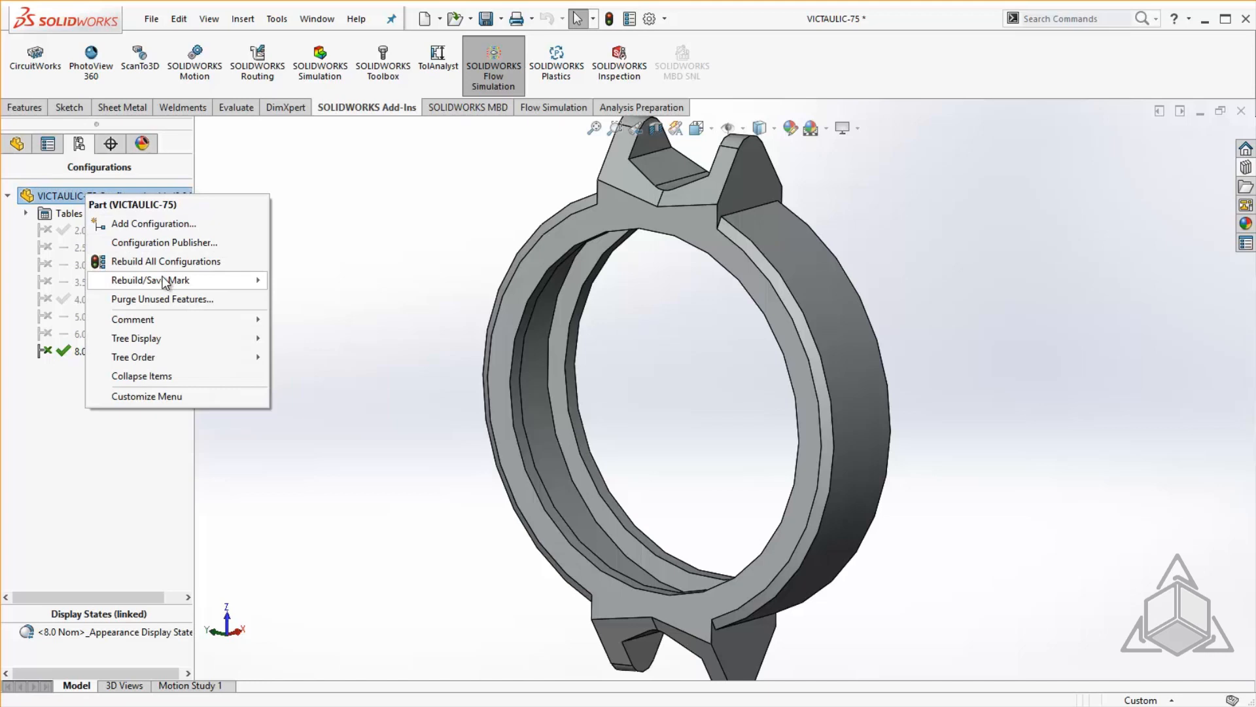
pyautogui.moveTo(166, 266)
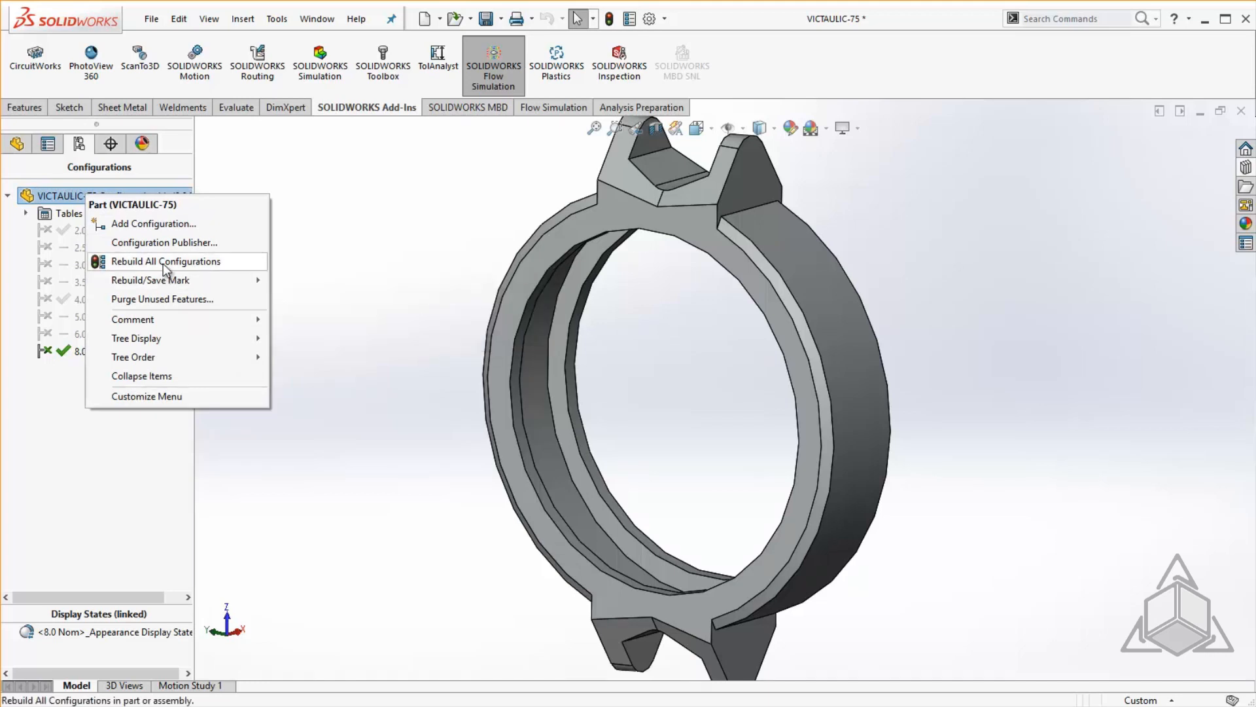
pyautogui.click(166, 260)
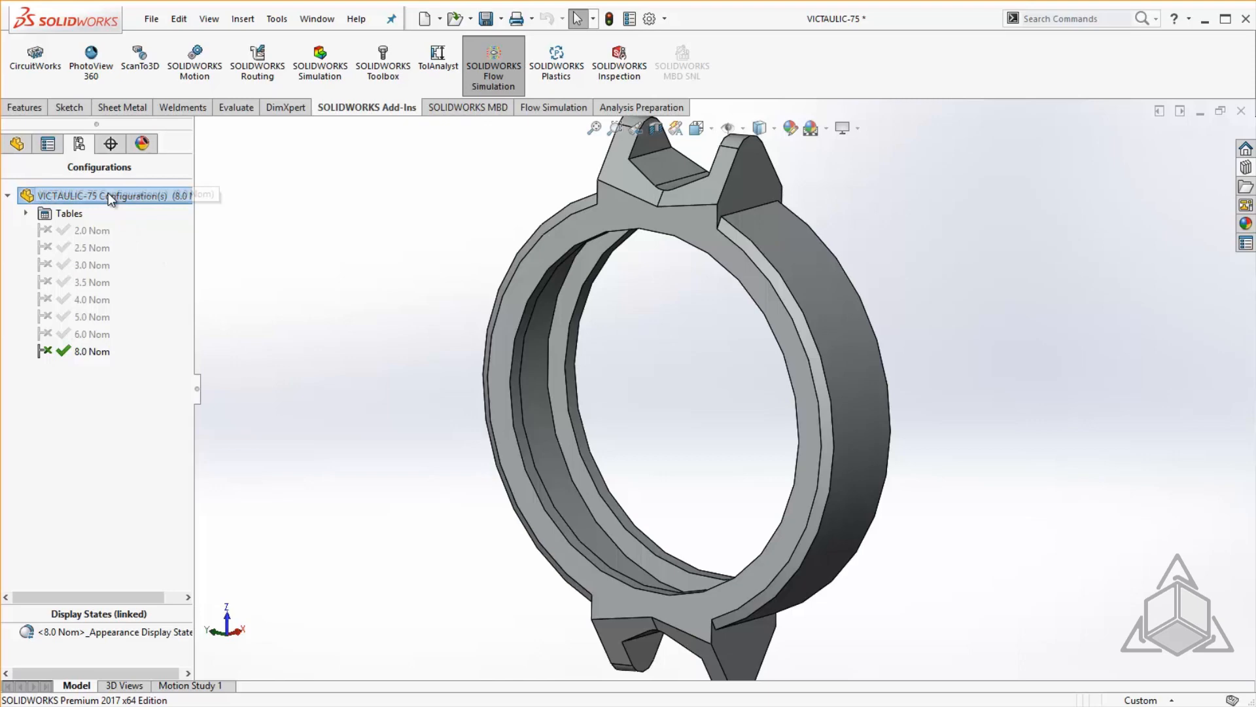
# Step: Remove rebuild/save marks and purge stored data for all VICTAULIC-75 configurations
pyautogui.rightClick(96, 195)
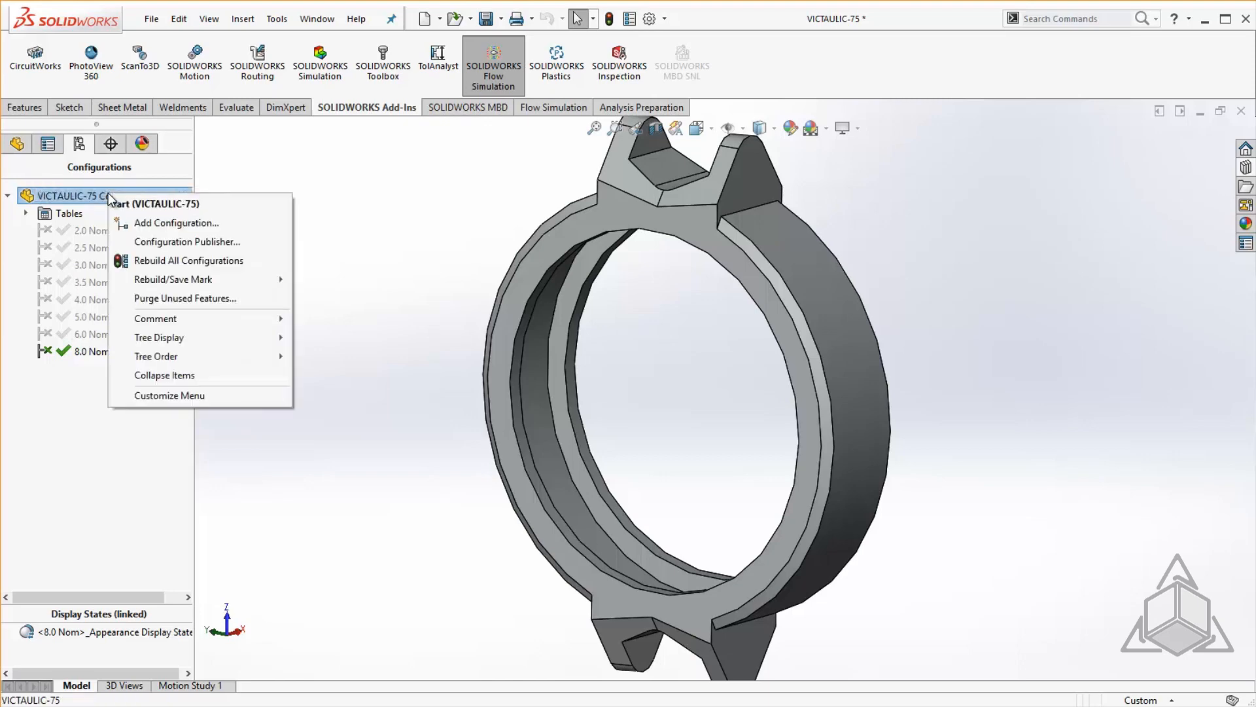
pyautogui.moveTo(199, 279)
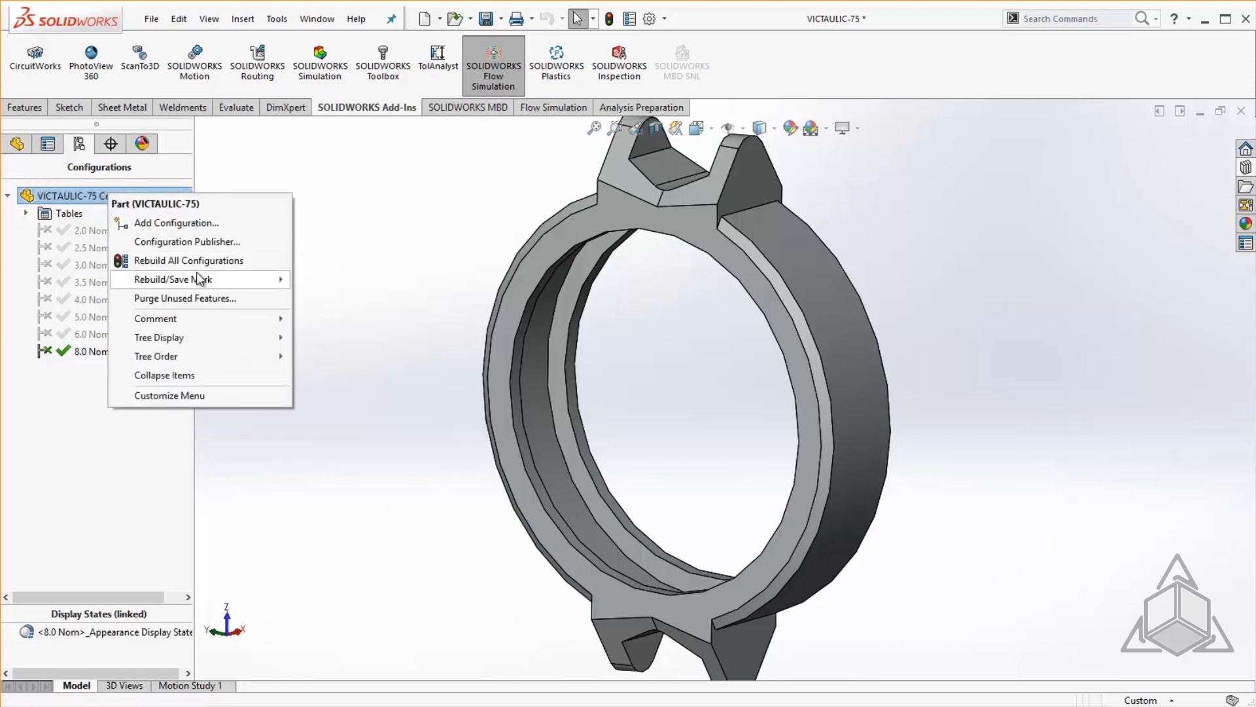
pyautogui.moveTo(173, 278)
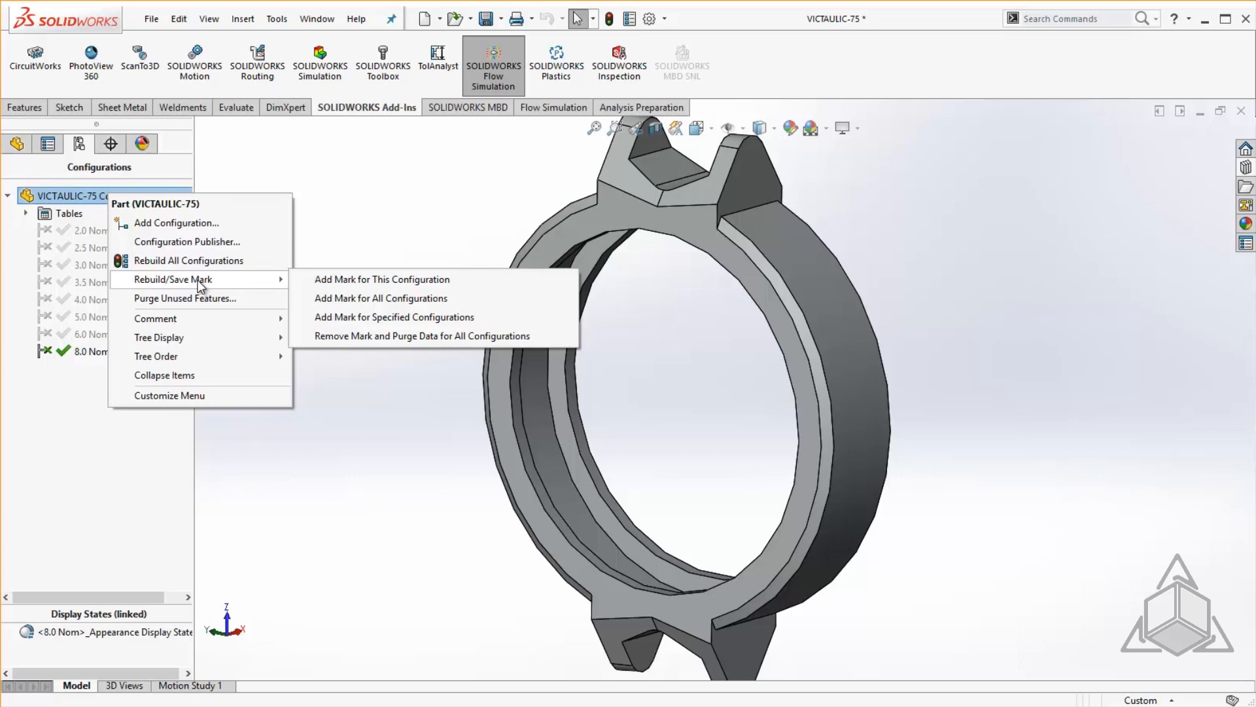
pyautogui.moveTo(399, 337)
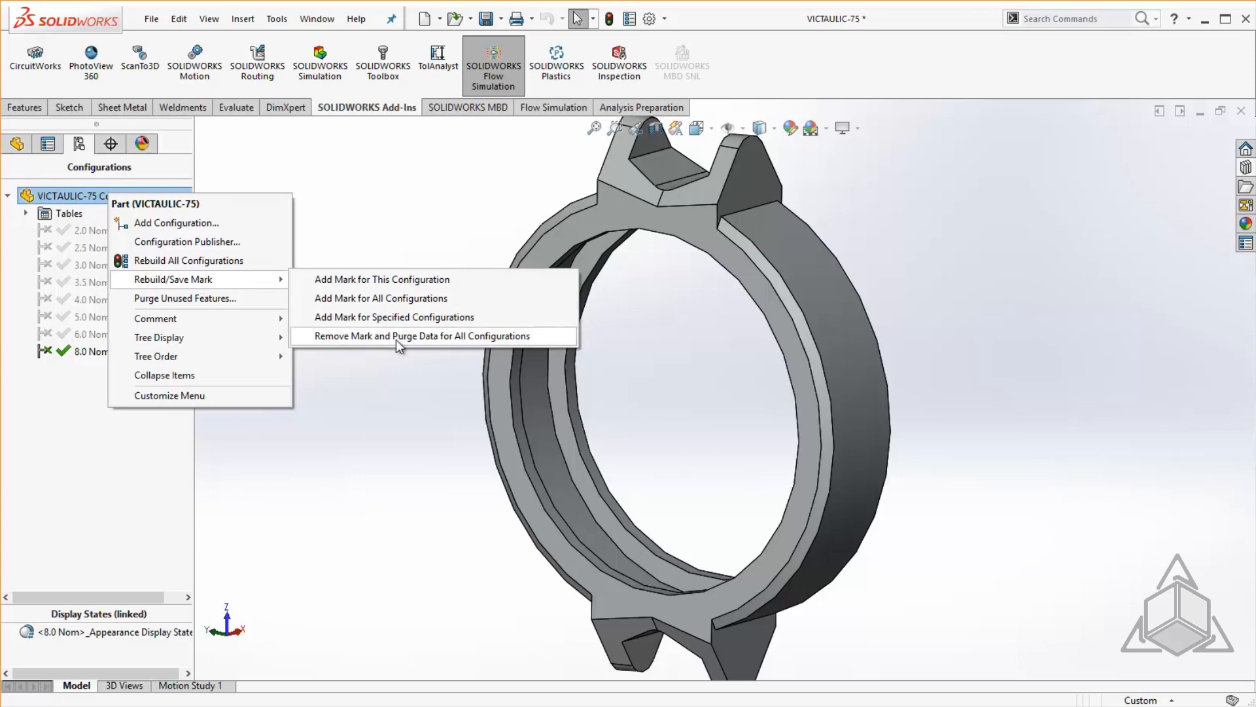
pyautogui.click(420, 336)
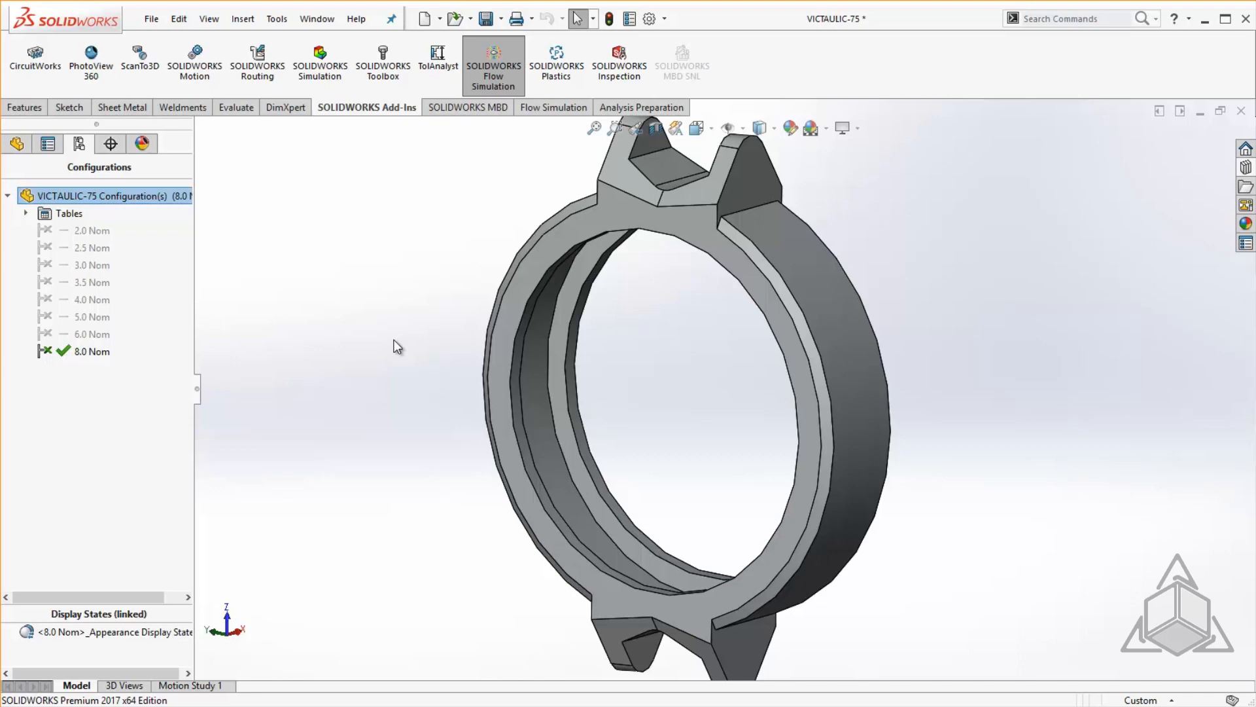
pyautogui.moveTo(341, 354)
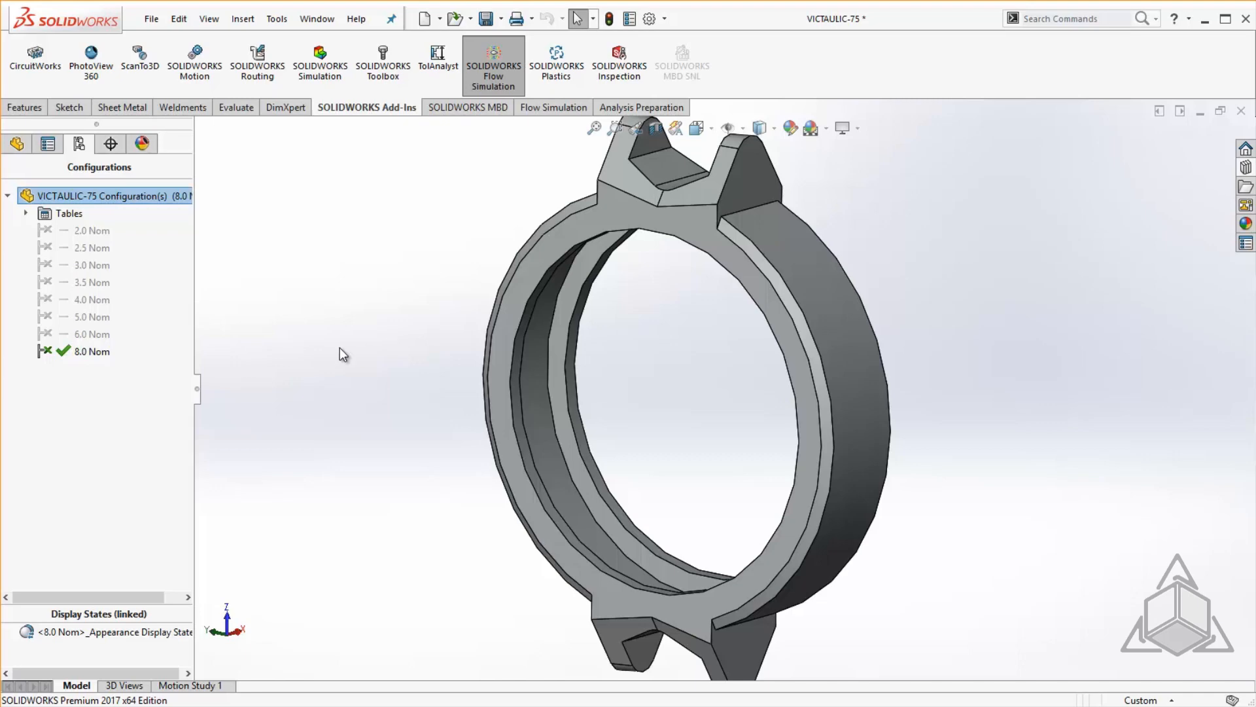
# Step: Add rebuild/save marks to the 2.5 Nom and 3.5 Nom configurations
pyautogui.rightClick(90, 247)
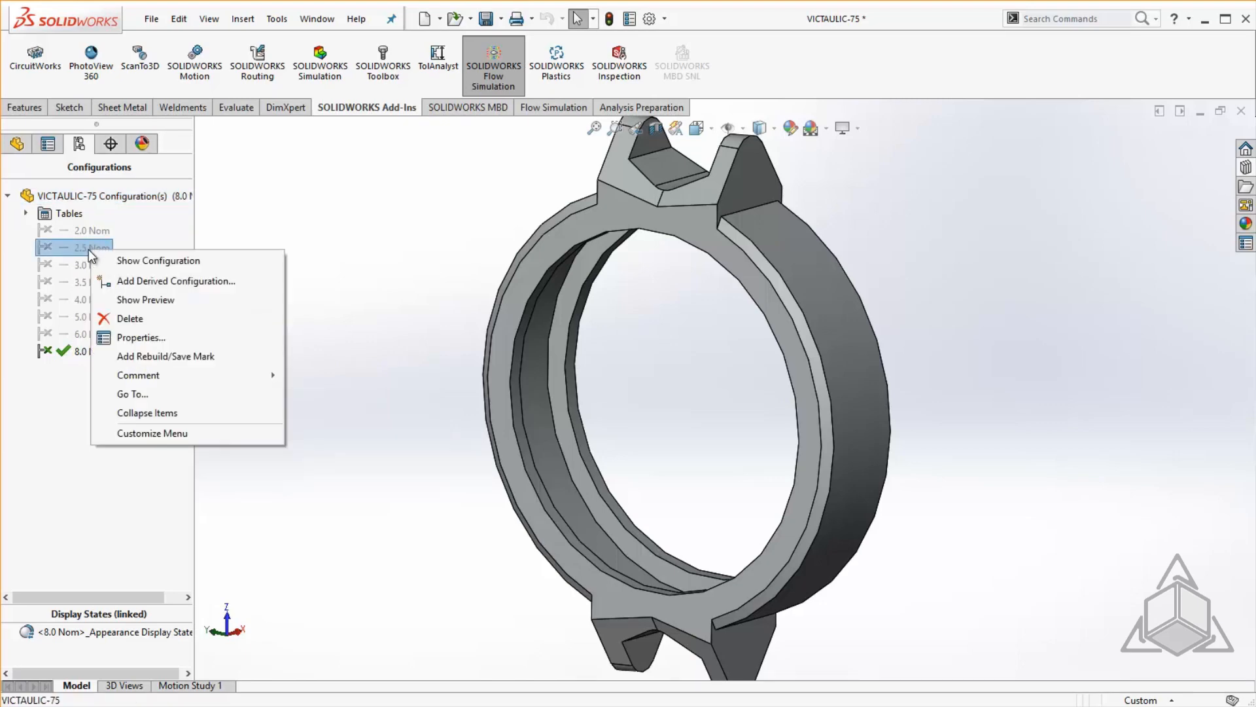
pyautogui.moveTo(175, 361)
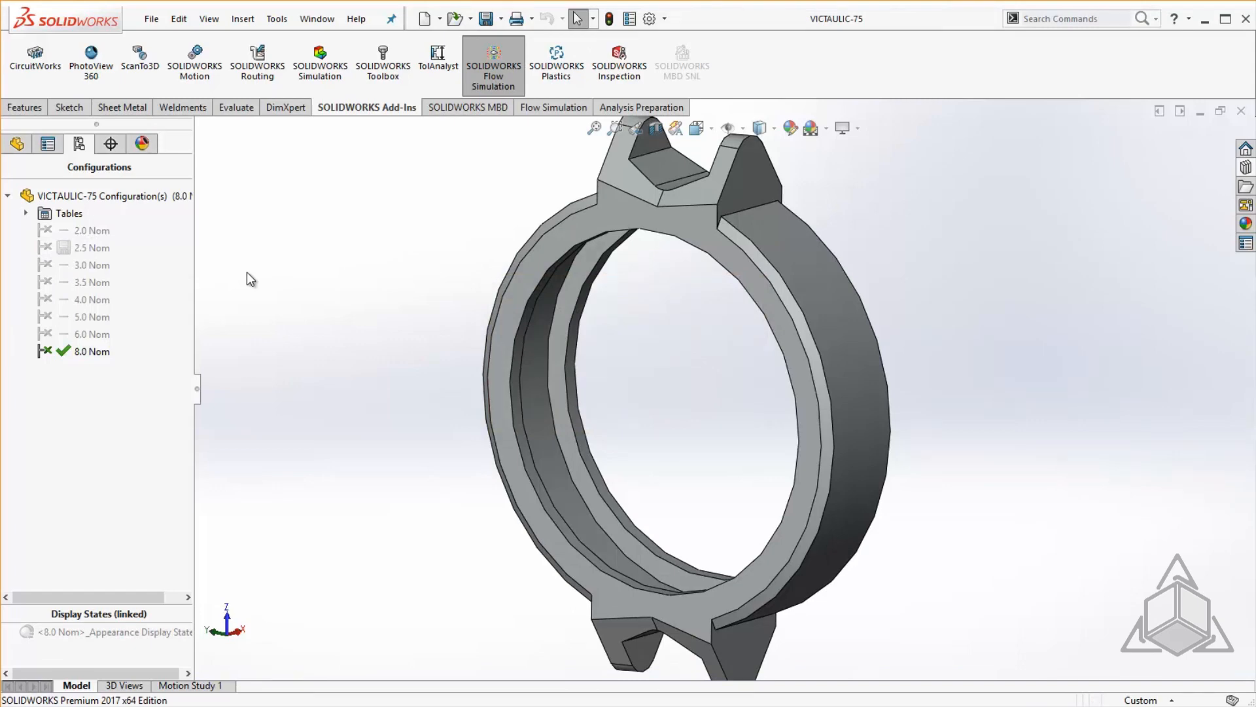
pyautogui.rightClick(90, 283)
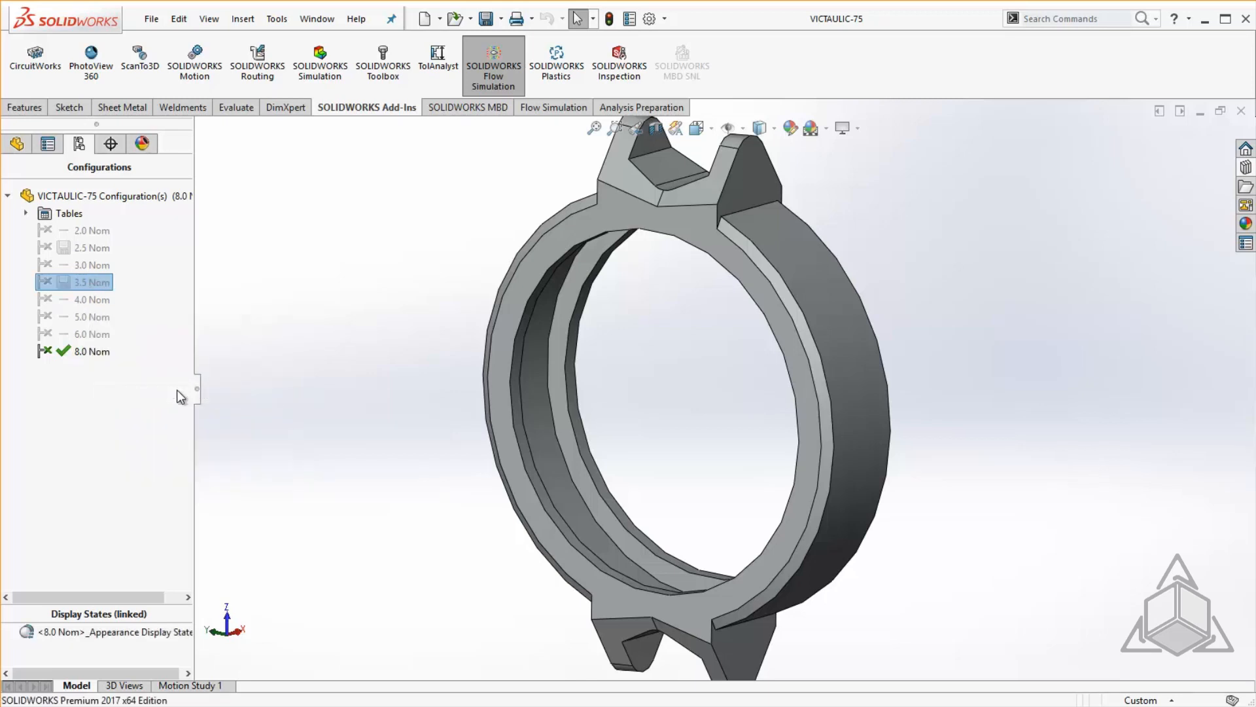
pyautogui.rightClick(102, 195)
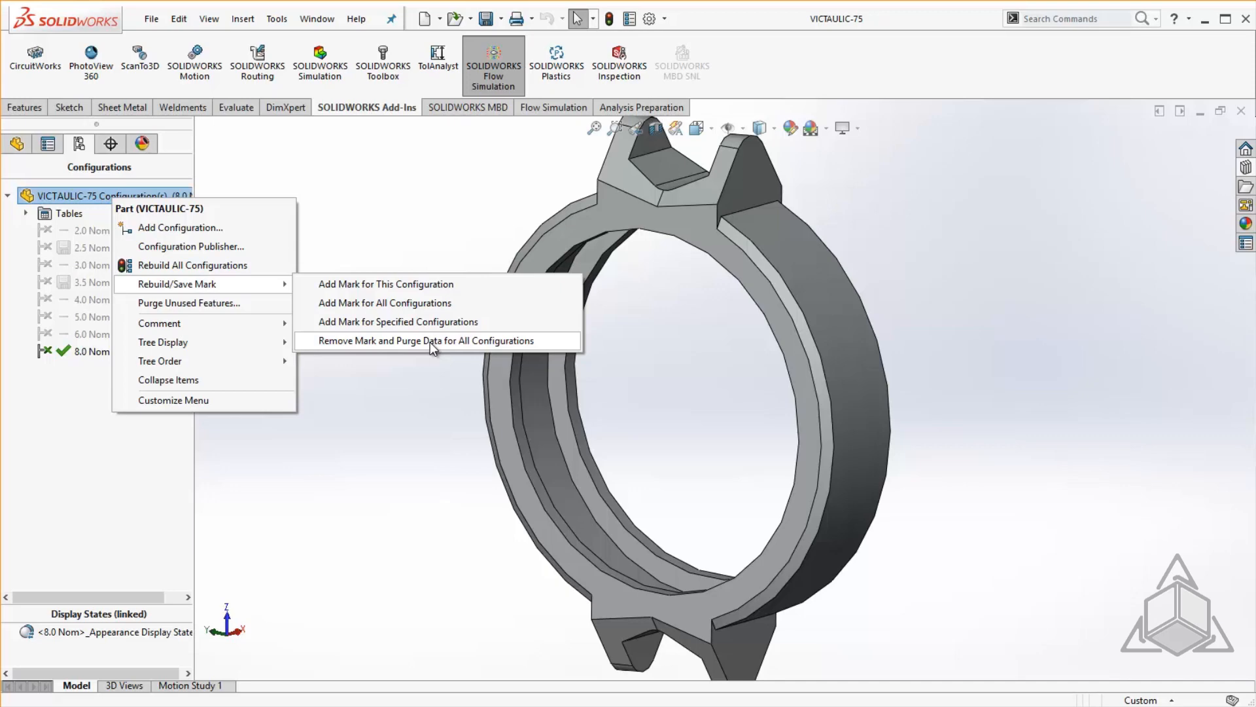
pyautogui.moveTo(431, 303)
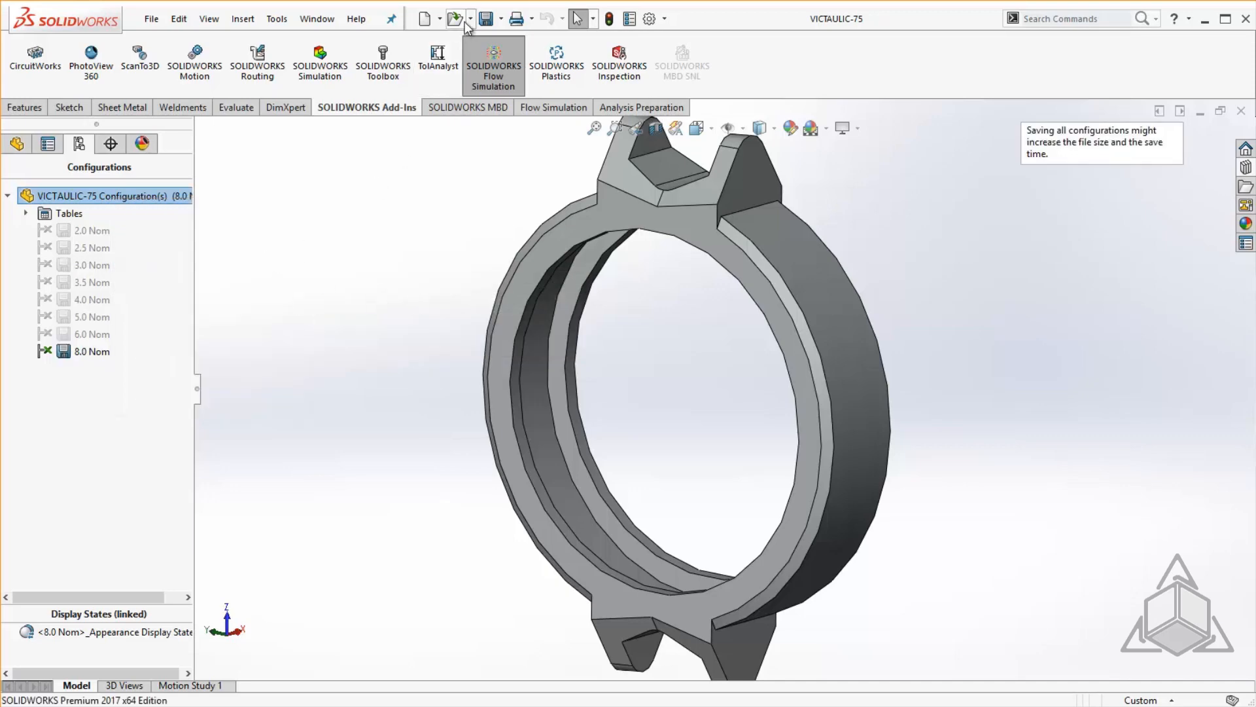
pyautogui.moveTo(336, 309)
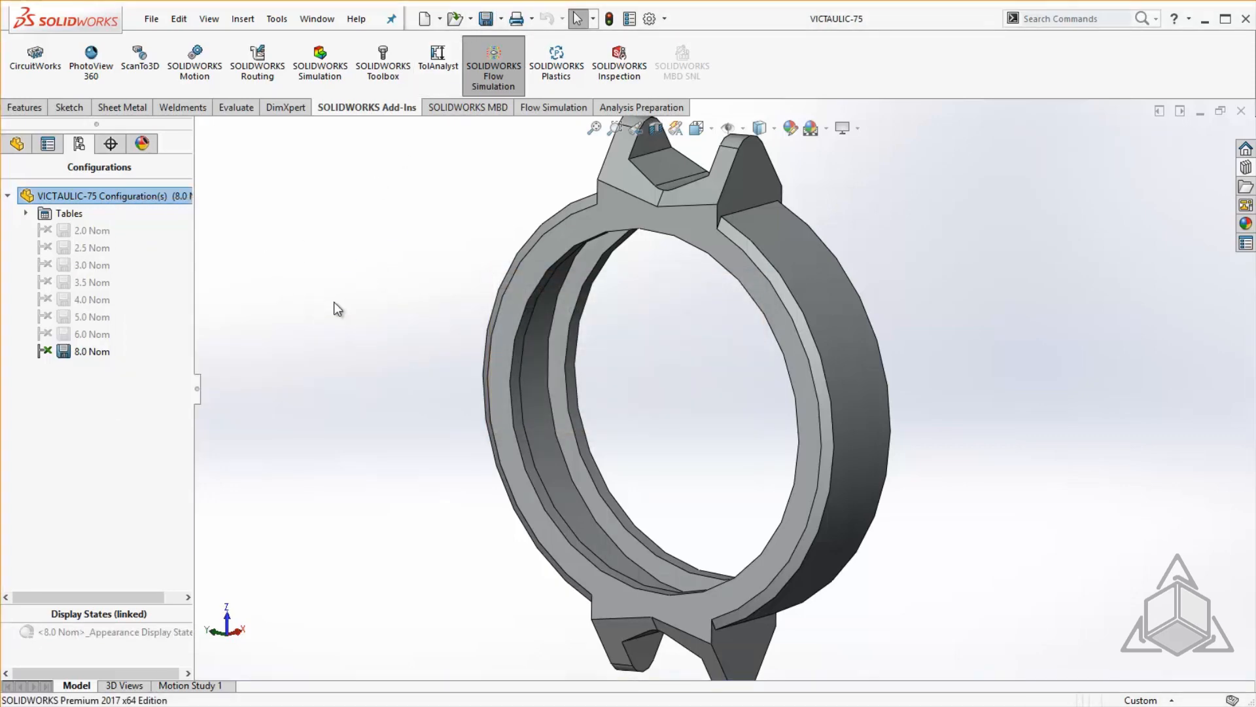